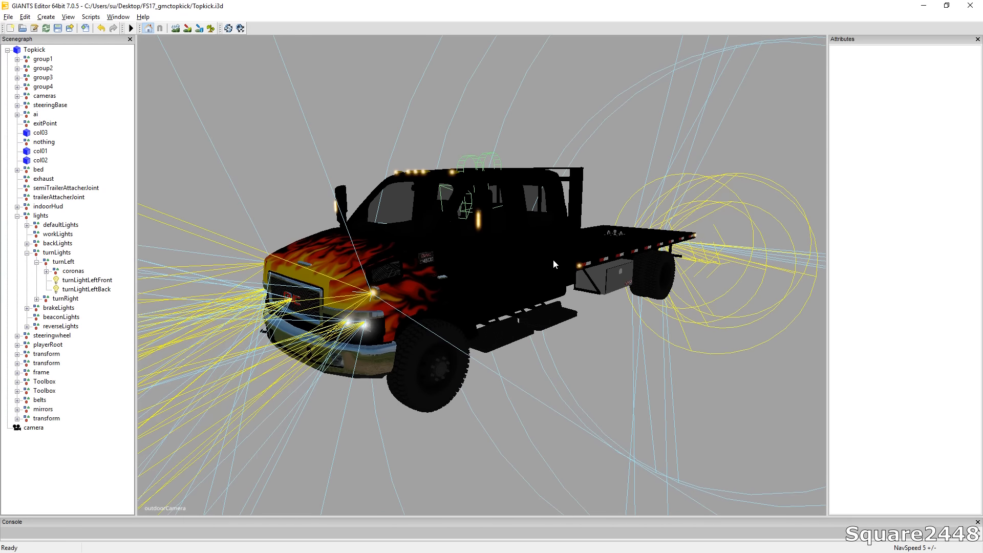
{"action": "mouse_move", "coordinate": [531, 281]}
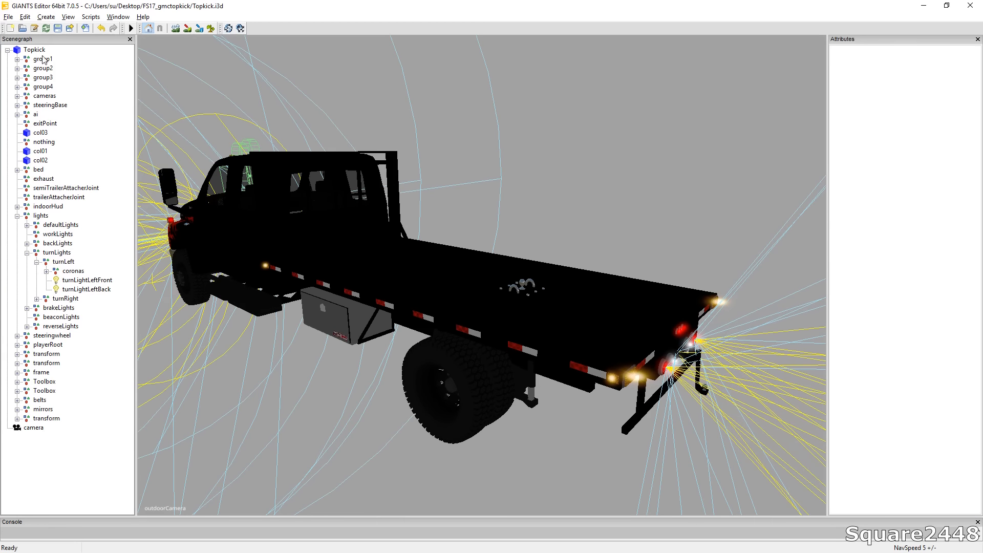
Import Wood Sides.i3d into the scene and select the new Wood node.
{"action": "left_click", "coordinate": [8, 17]}
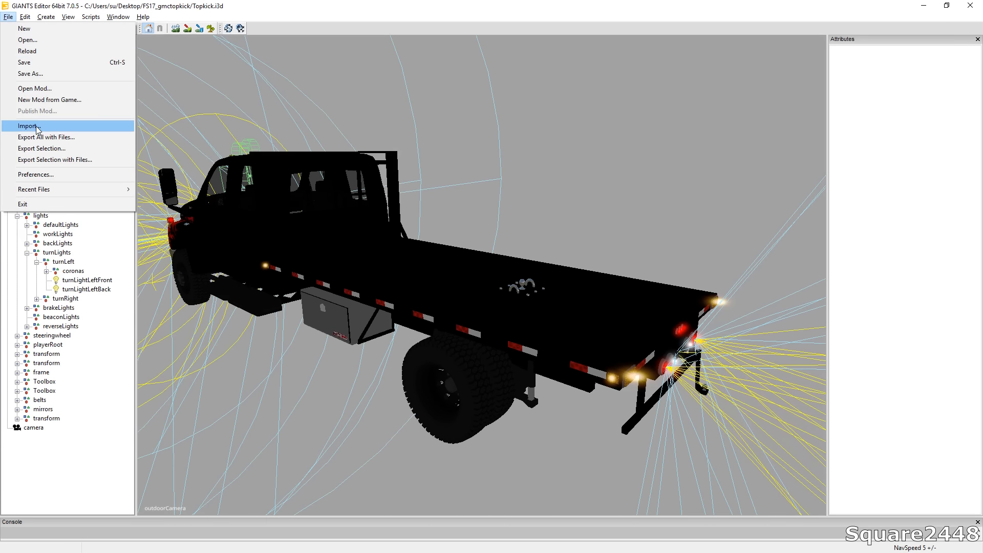
{"action": "left_click", "coordinate": [27, 126]}
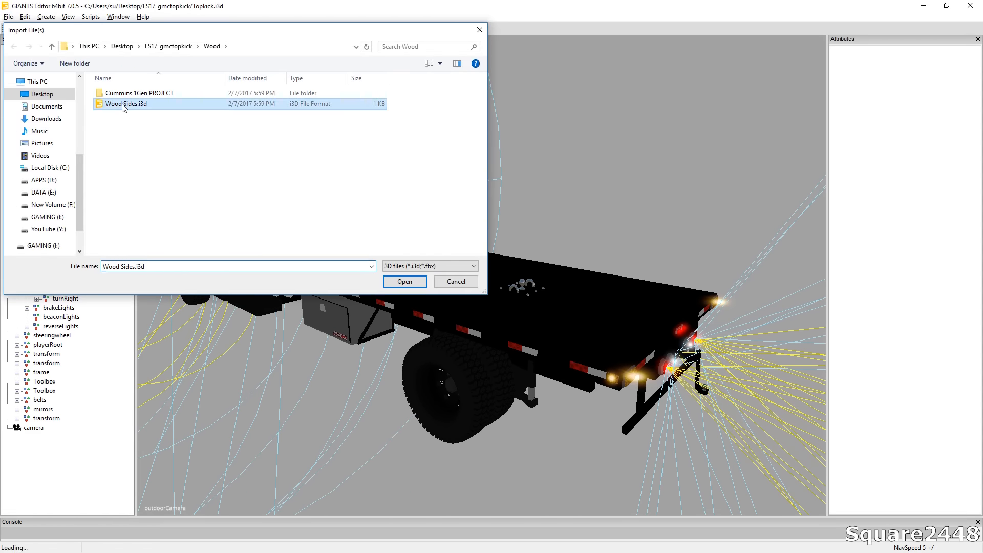
{"action": "left_click", "coordinate": [405, 281]}
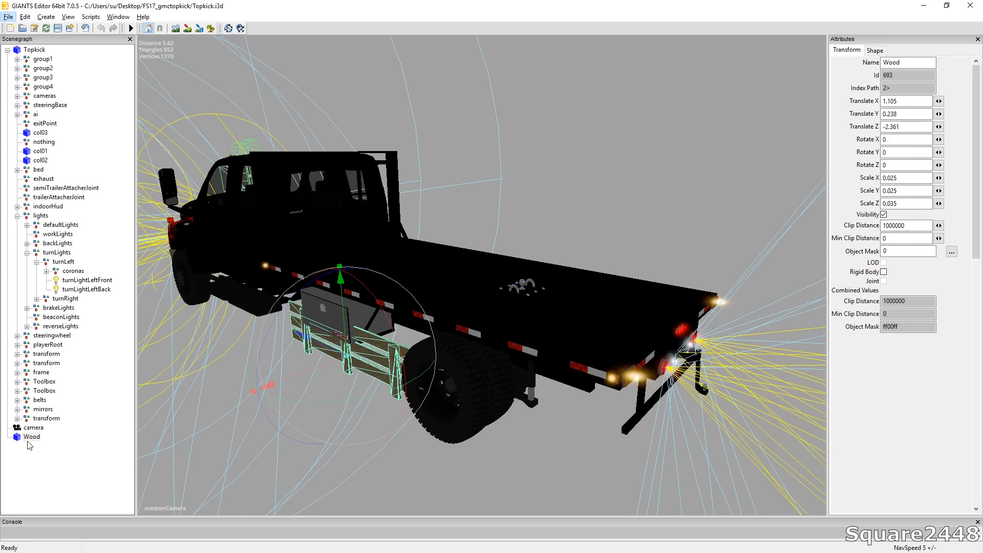
{"action": "left_click", "coordinate": [34, 50]}
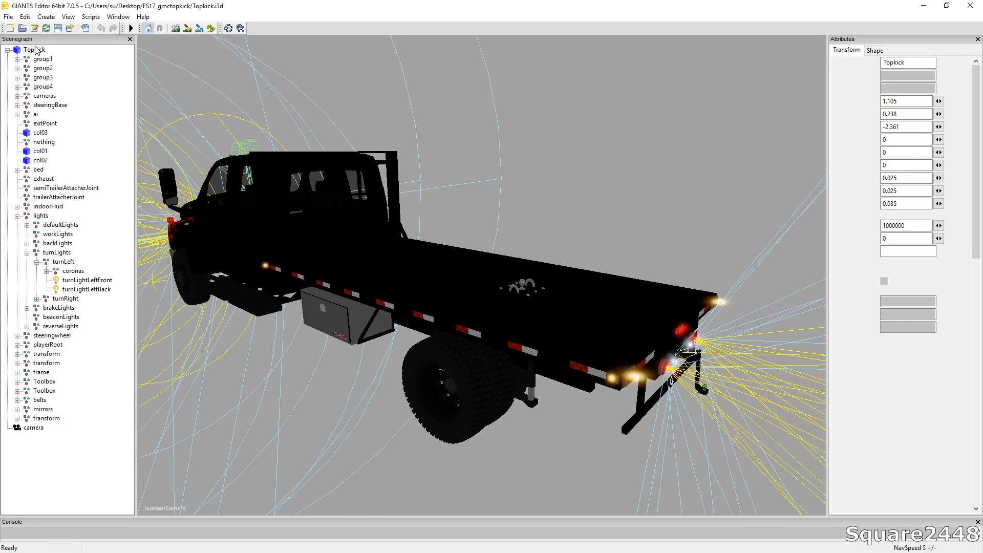
Parent Wood under the Topkick root and edit its scale to fit the flatbed side.
{"action": "left_click", "coordinate": [42, 427]}
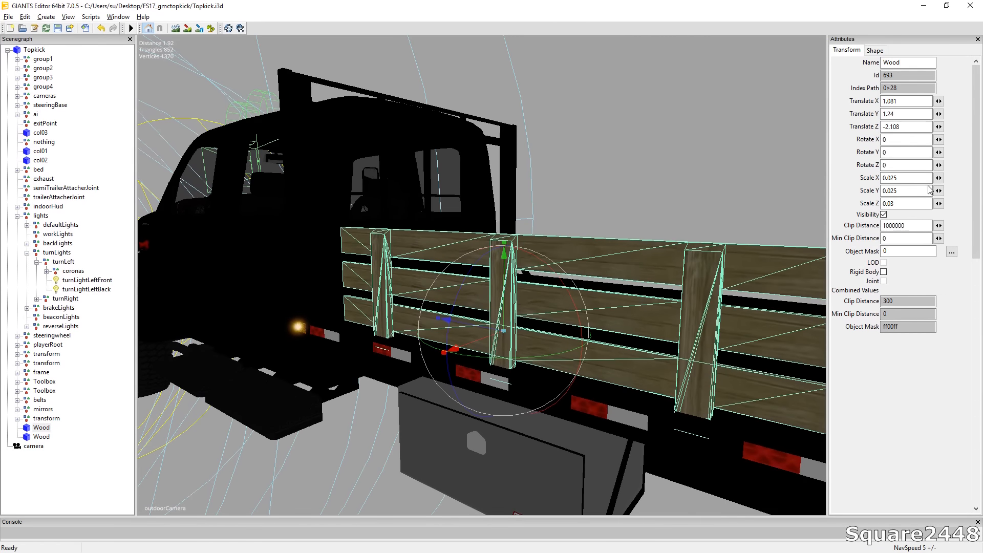
{"action": "triple_click", "coordinate": [902, 190]}
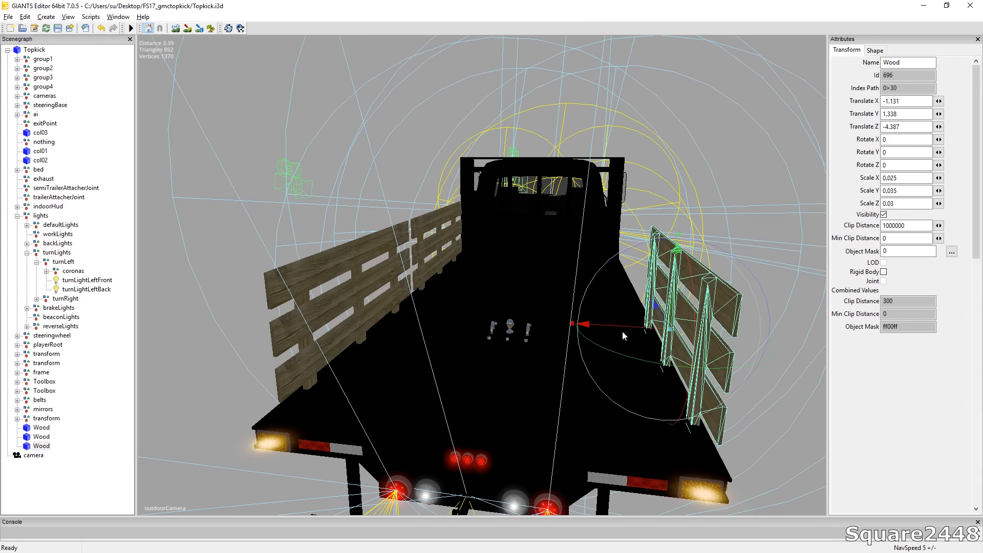
Set the right stake section's Rotate Y to 180, then duplicate it into a fourth Wood copy.
{"action": "left_click", "coordinate": [905, 152]}
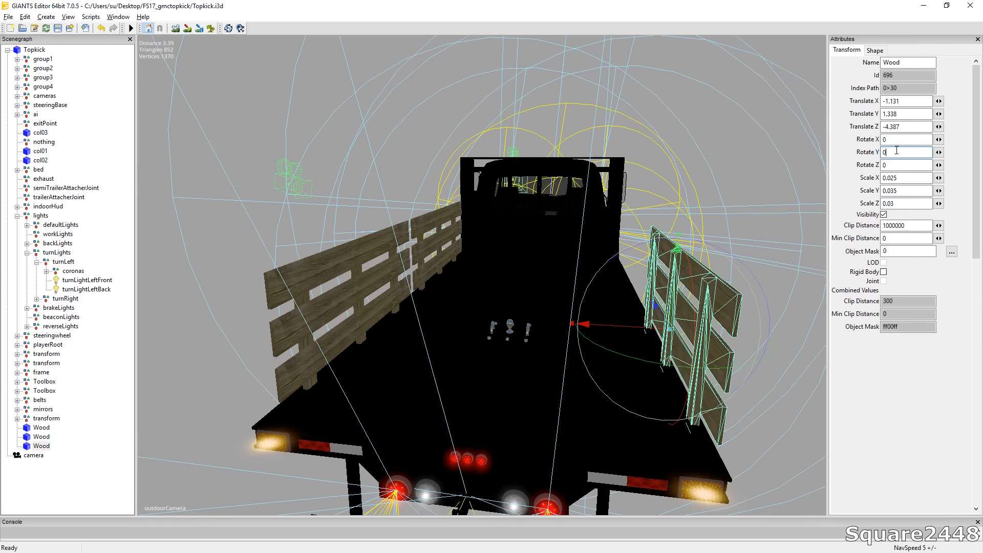
{"action": "type", "text": "180"}
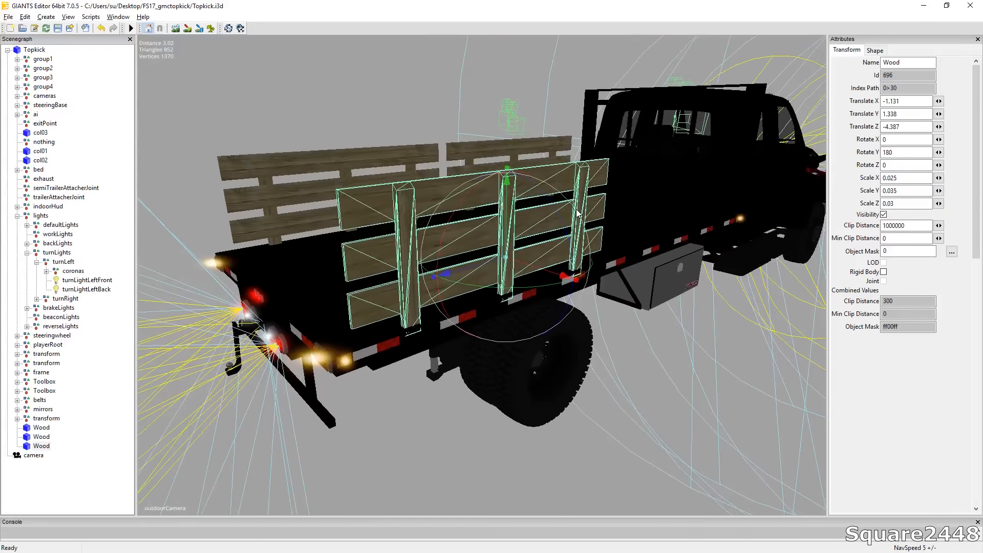
{"action": "left_click", "coordinate": [508, 257]}
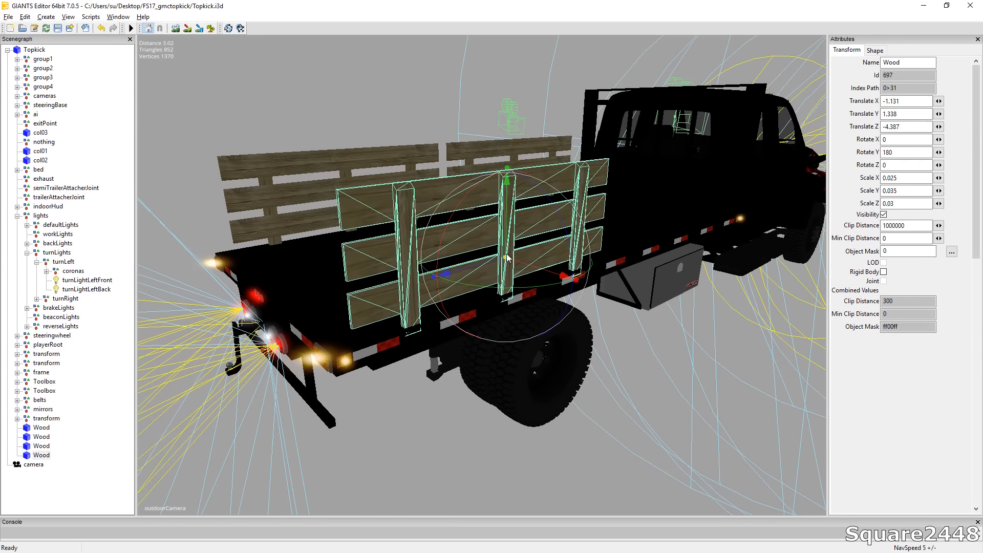
{"action": "left_click", "coordinate": [41, 455]}
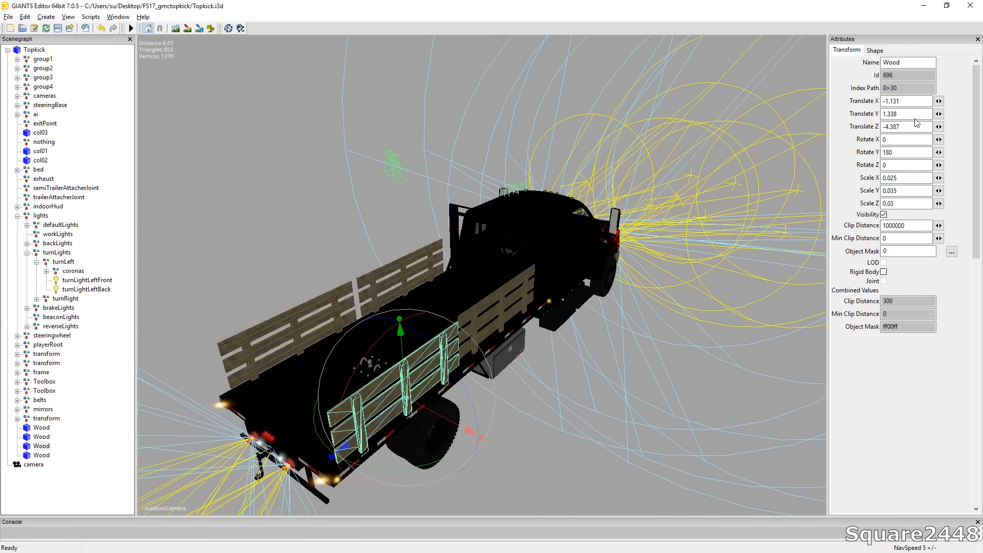
Adjust the new Wood copy's Translate Z and X so it sits behind the first section.
{"action": "triple_click", "coordinate": [904, 100]}
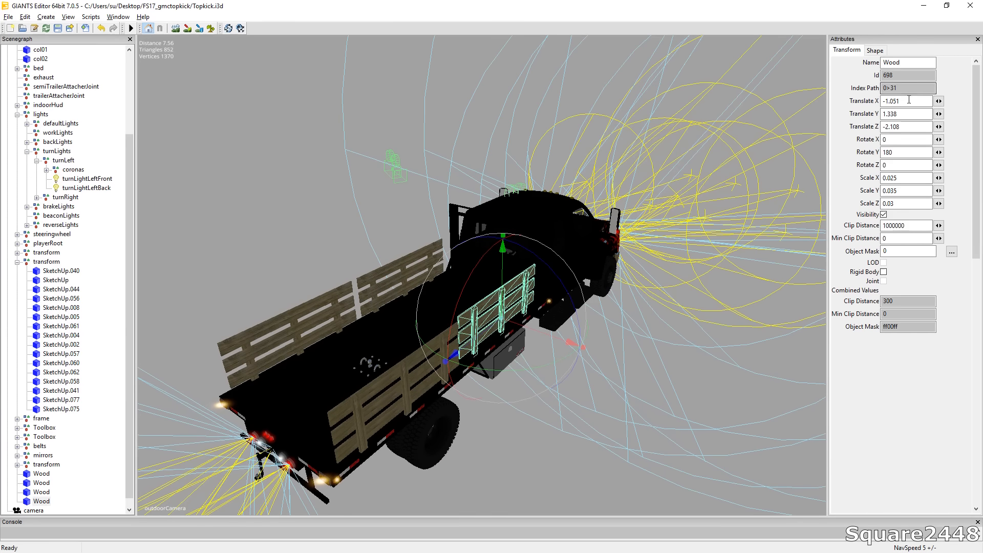
{"action": "triple_click", "coordinate": [905, 101]}
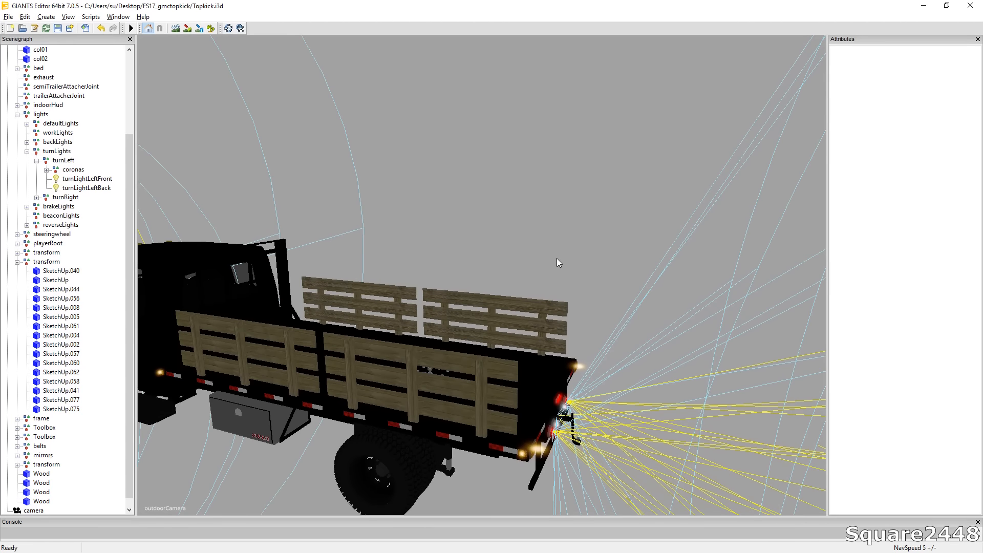
{"action": "mouse_move", "coordinate": [566, 260]}
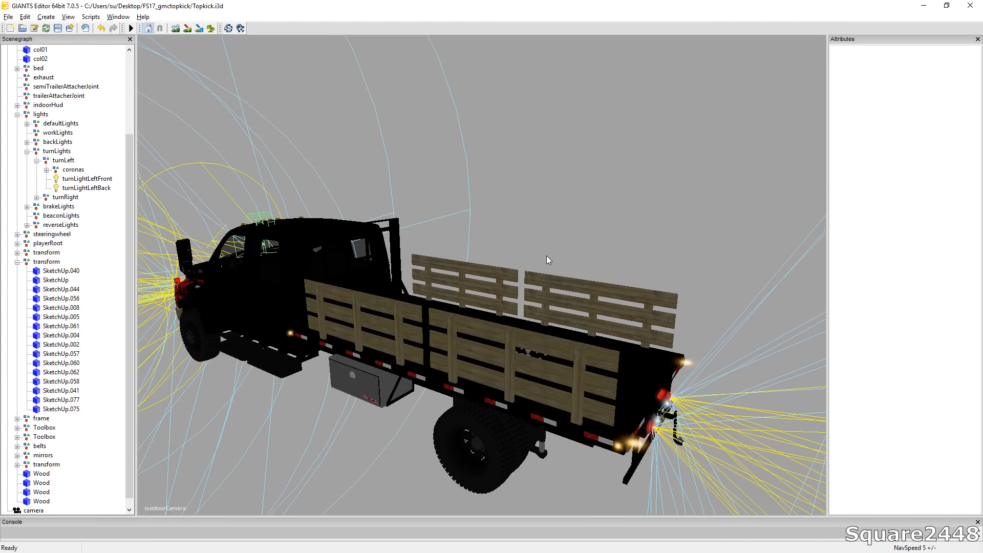
{"action": "mouse_move", "coordinate": [512, 273]}
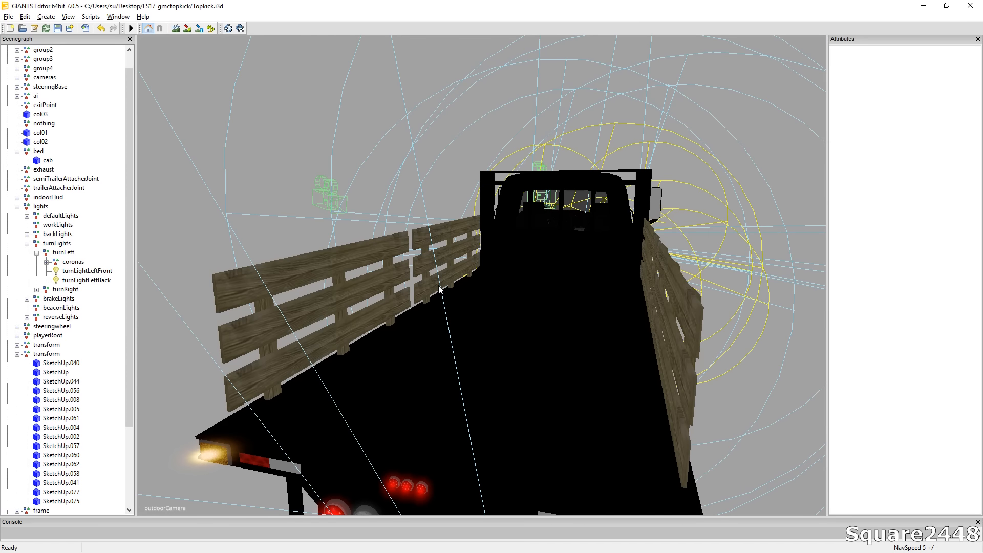
{"action": "mouse_move", "coordinate": [56, 59]}
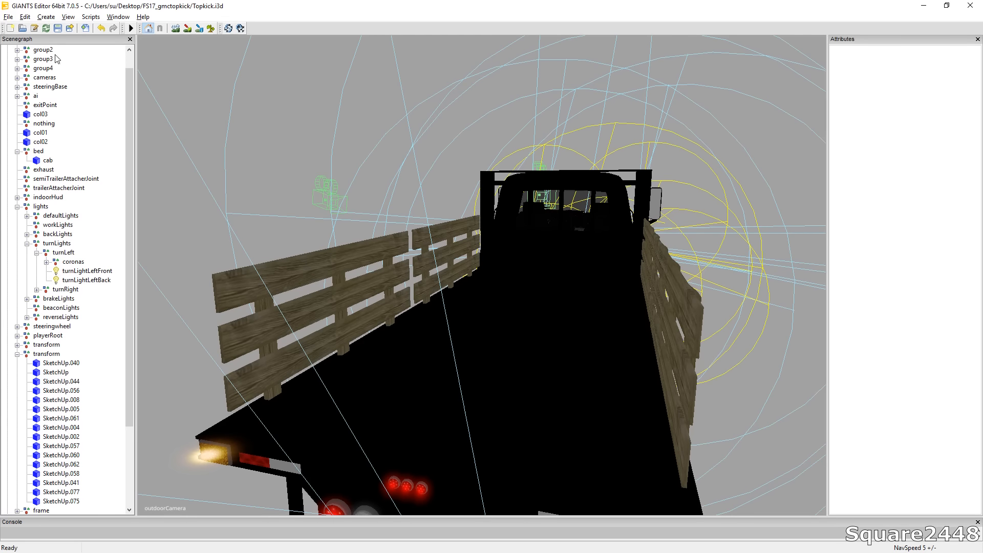
Import Col.i3d from the FS17_gmctopkick folder, adding the col01 collision box.
{"action": "left_click", "coordinate": [8, 16]}
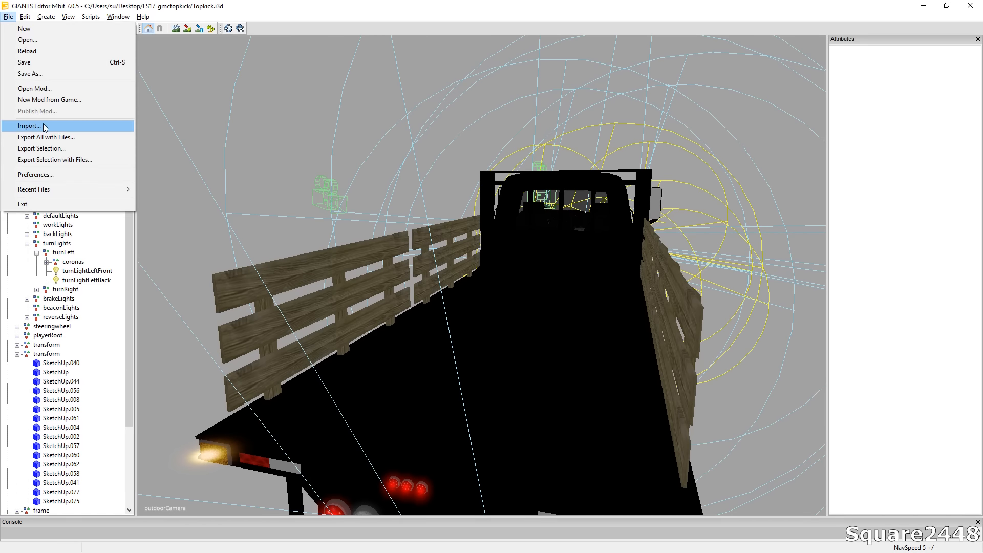
{"action": "left_click", "coordinate": [30, 126]}
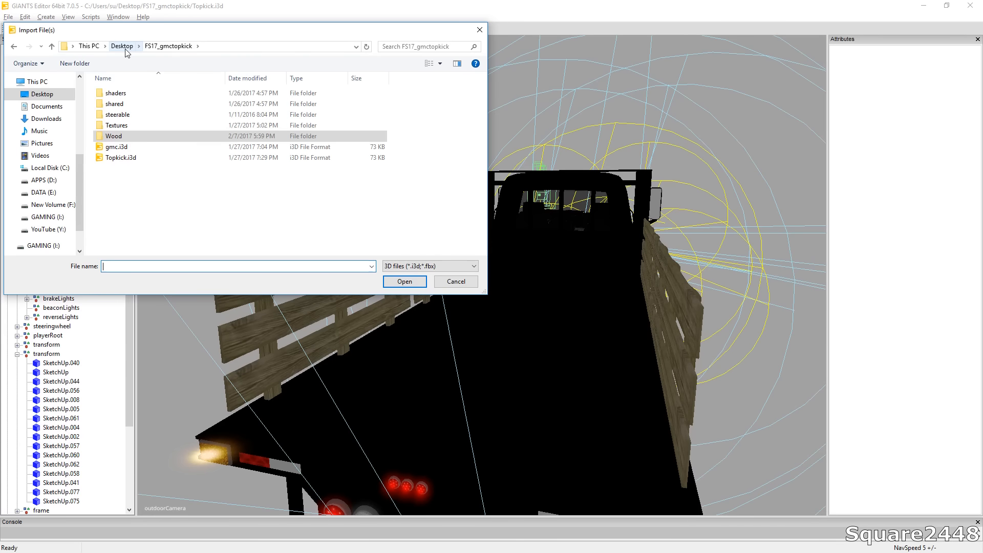
{"action": "mouse_move", "coordinate": [224, 78]}
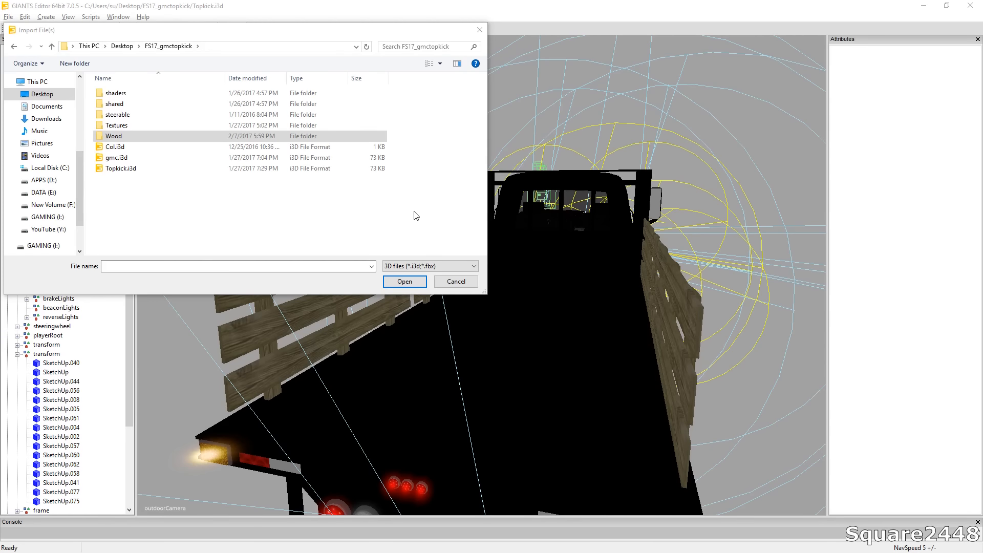
{"action": "left_click", "coordinate": [114, 147]}
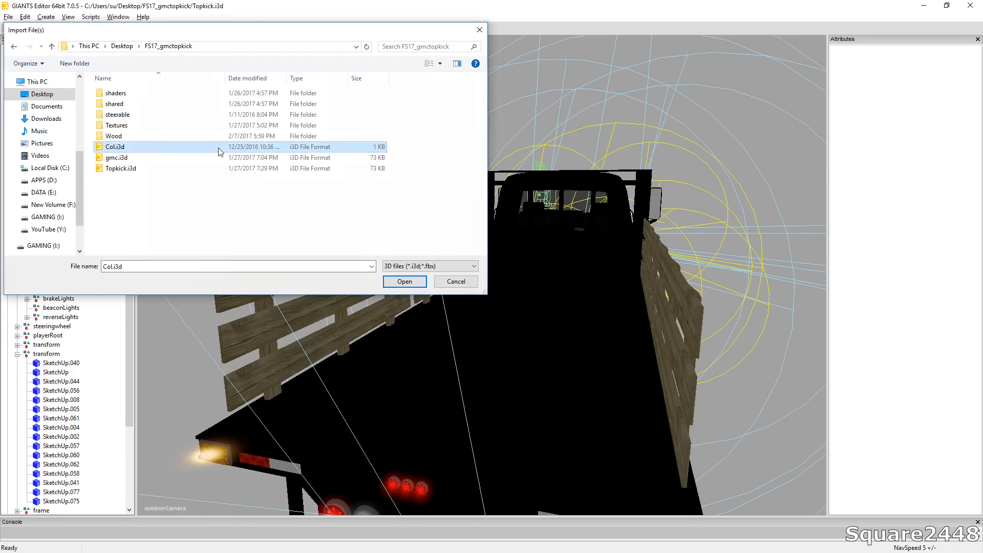
{"action": "left_click", "coordinate": [404, 281]}
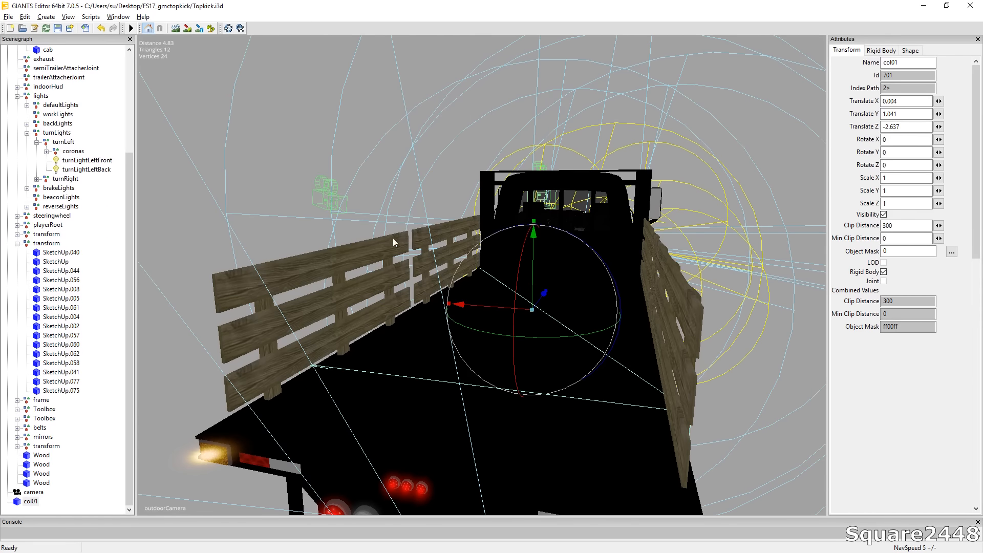
Parent col01 to Topkick, turn it with Rotate Z 90 and set its Z scale to 1.3.
{"action": "scroll", "scroll_direction": "up", "scroll_amount": 3}
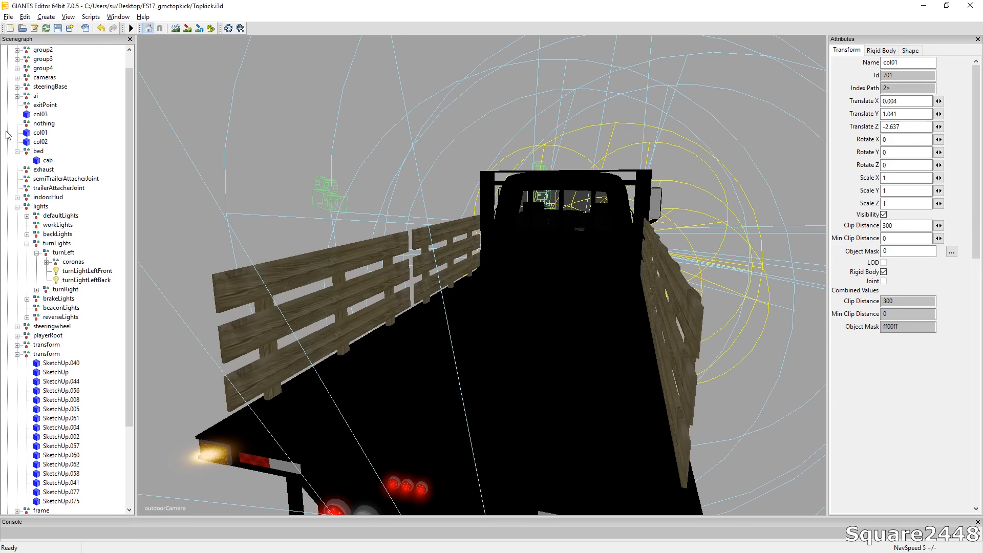
{"action": "left_click", "coordinate": [34, 49]}
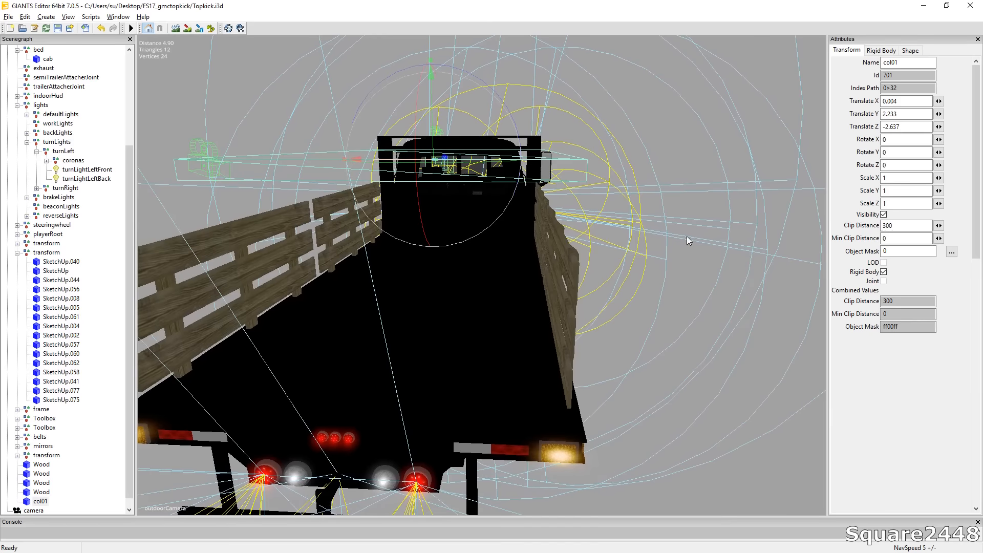
{"action": "left_click", "coordinate": [906, 151]}
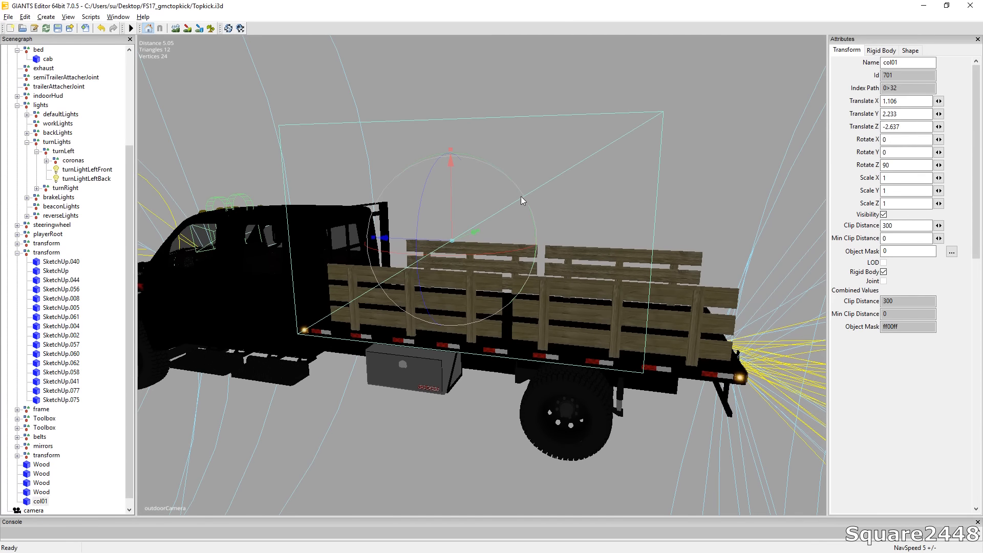
{"action": "triple_click", "coordinate": [904, 203]}
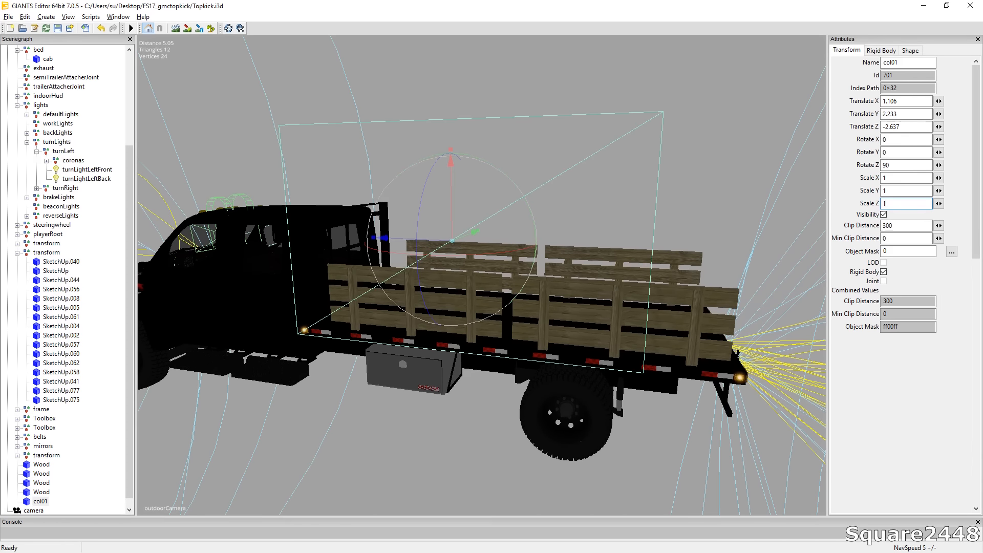
{"action": "type", "text": "1.3"}
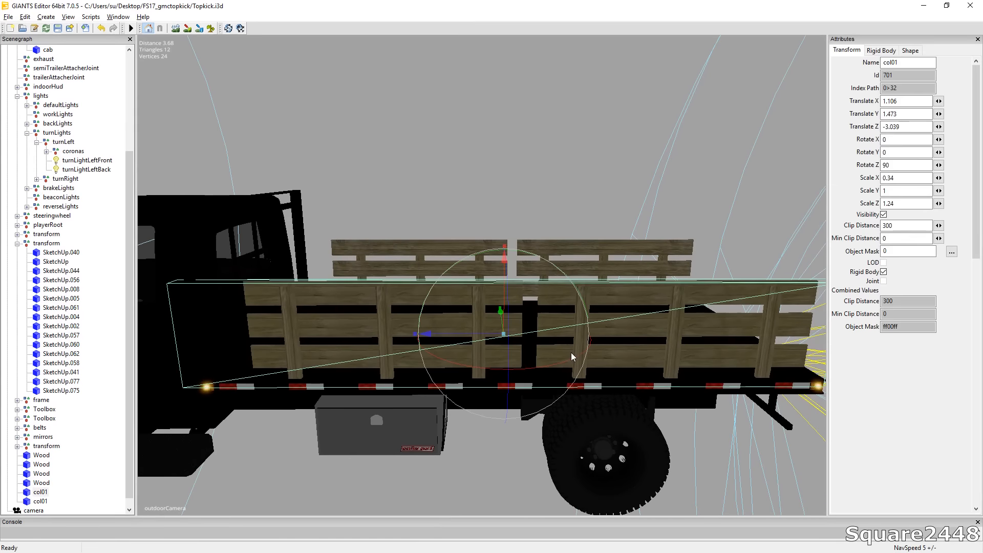
{"action": "left_click", "coordinate": [41, 483]}
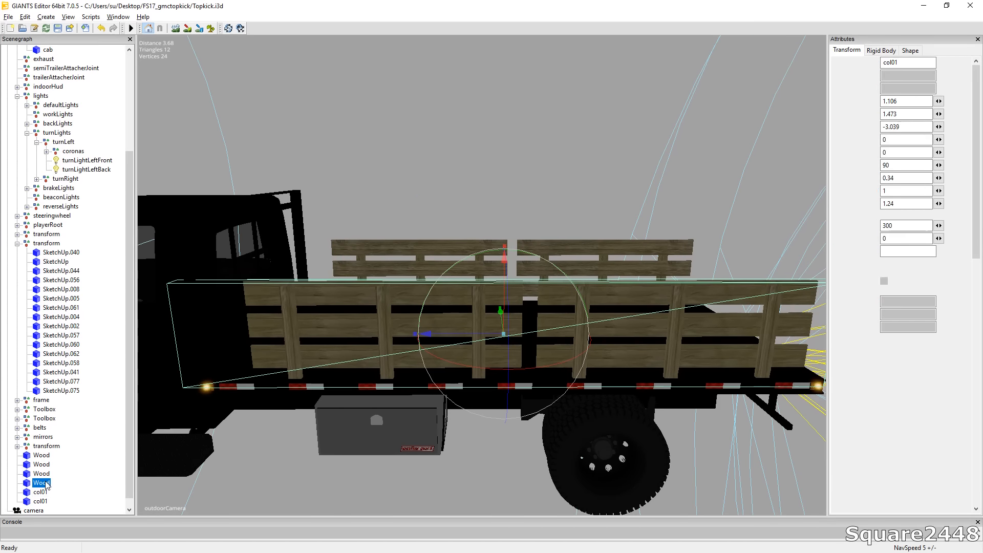
{"action": "left_click", "coordinate": [42, 455]}
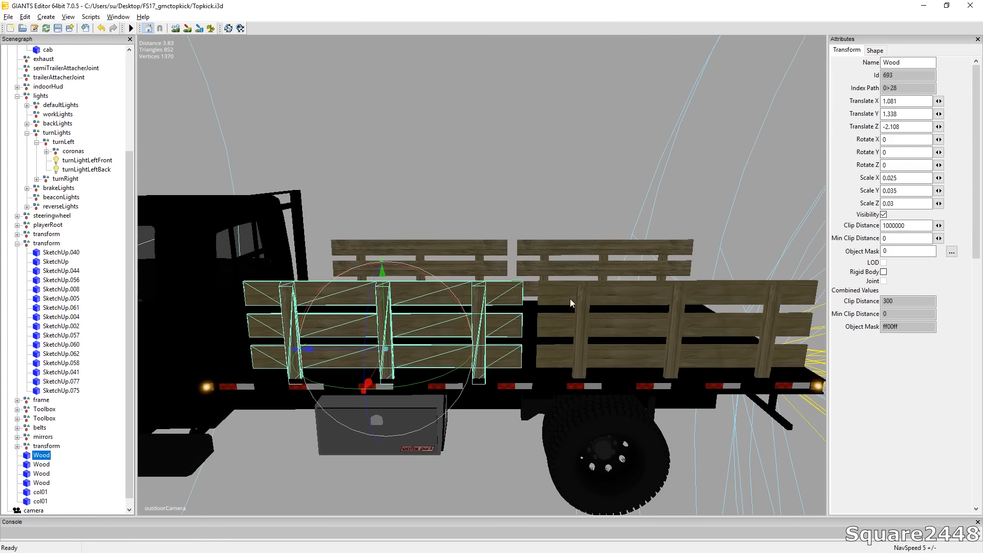
{"action": "left_click", "coordinate": [906, 203]}
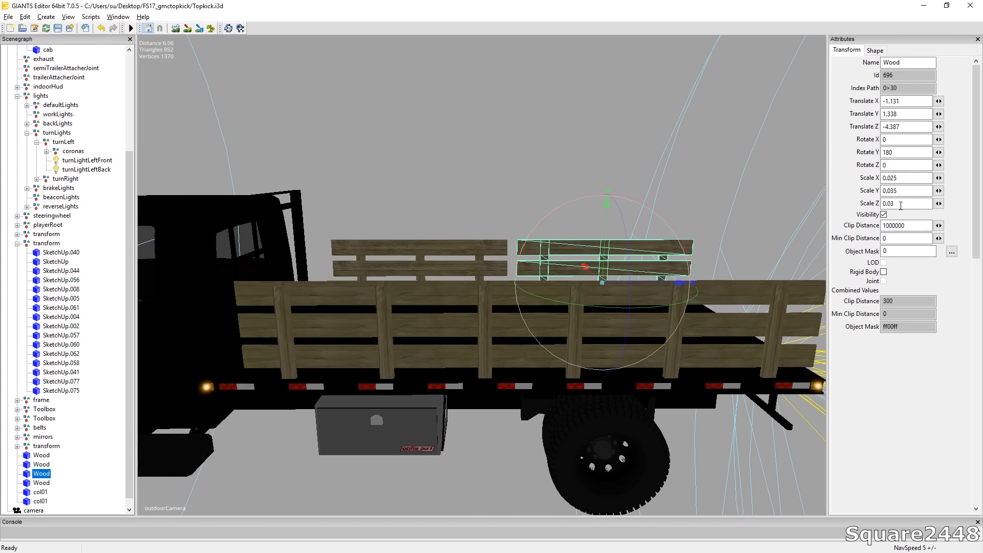
{"action": "left_click", "coordinate": [41, 482]}
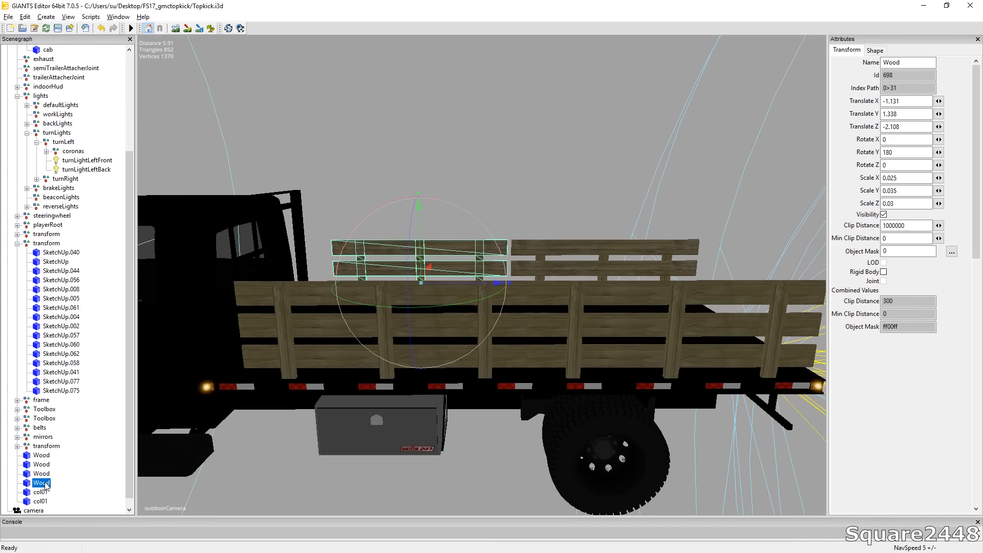